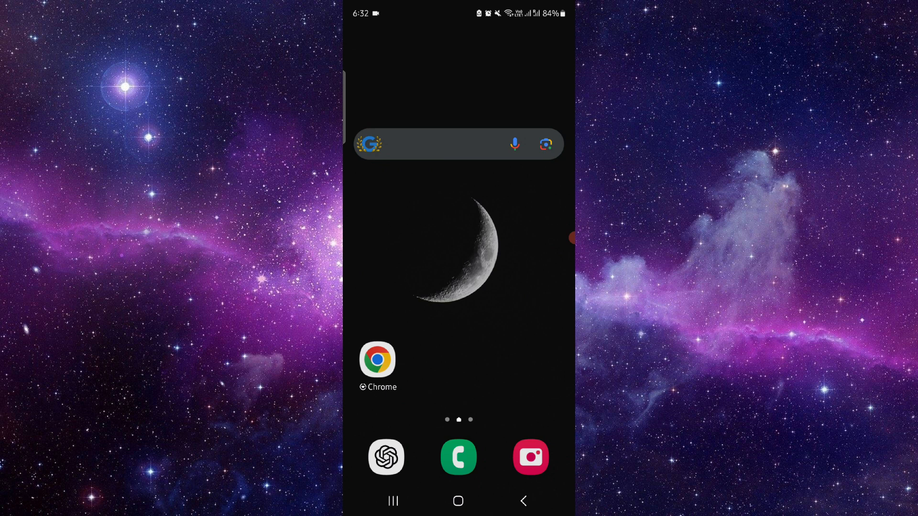
Step: Find the Amazon Shopping app through the app drawer search and launch it
left_click(434, 144)
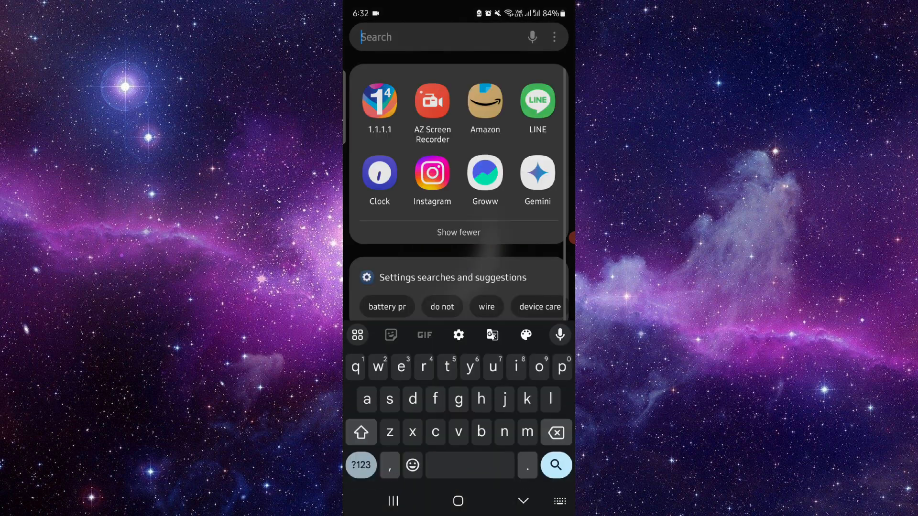
left_click(484, 100)
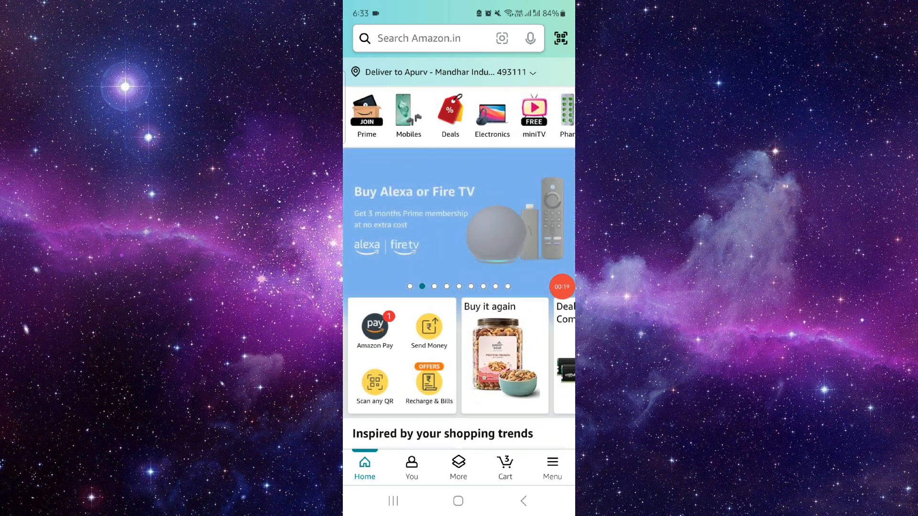
Step: Show the cart with its two items, including the XPG ADATA 8GB RAM, totalling ₹3,388
left_click(411, 467)
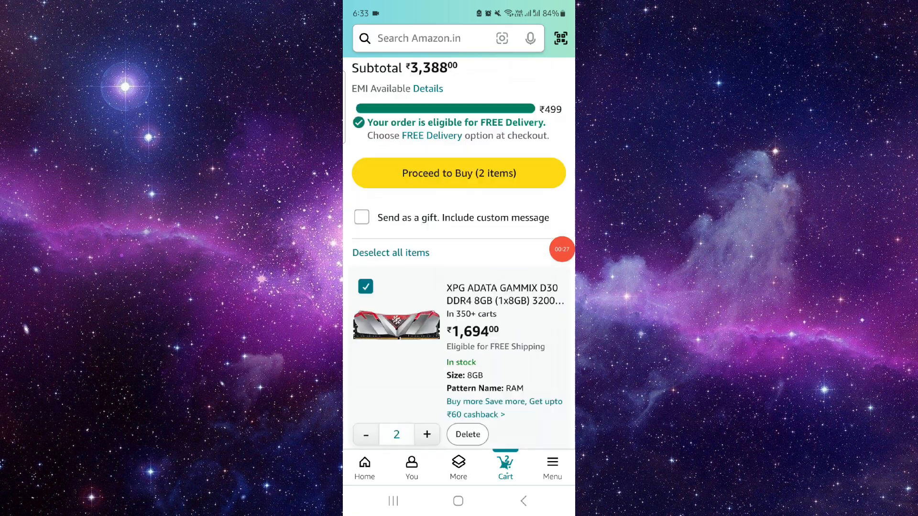
Step: Scroll through the two cart items, then return to the Android home screen
scroll("down", 3)
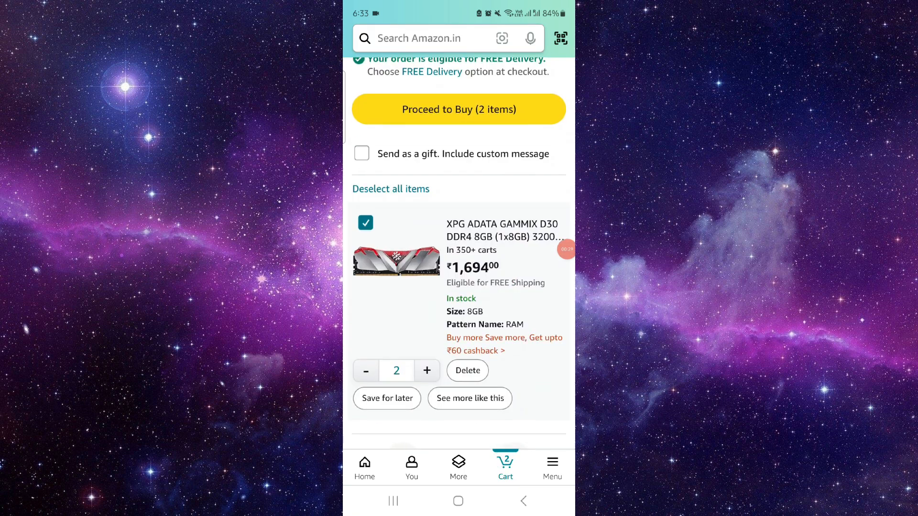
scroll("down", 3)
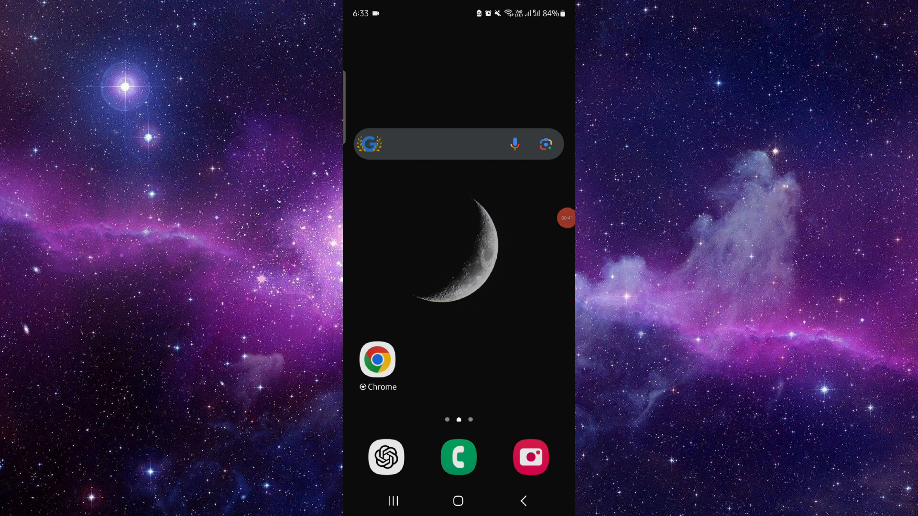
left_click(566, 217)
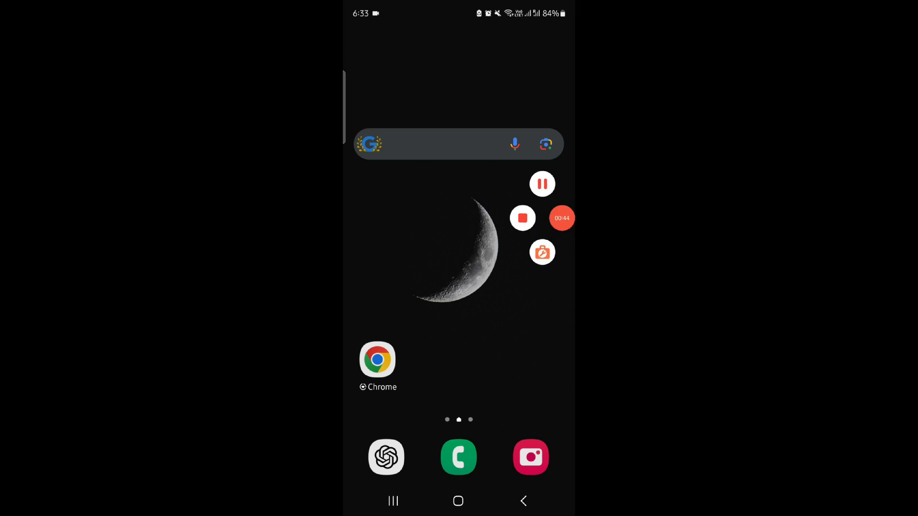